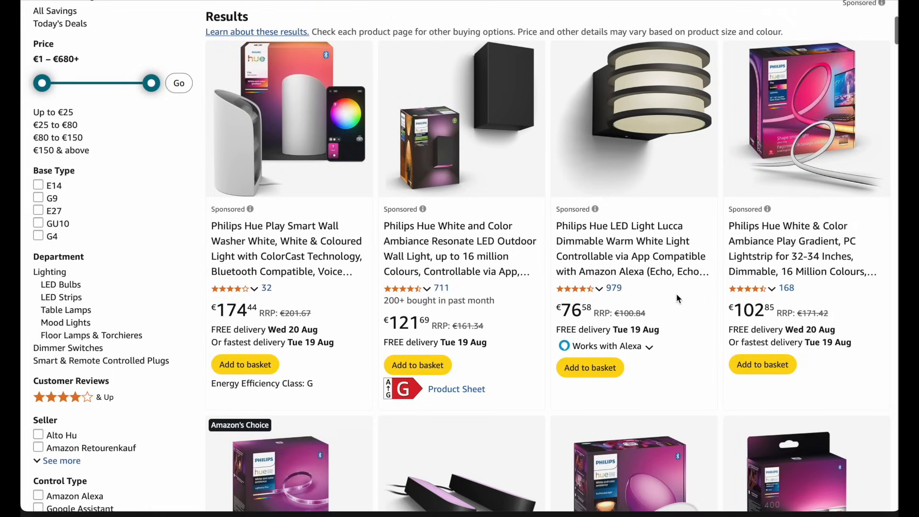
Step: Draw extra red rays, then switch the highlighter to blue for the remaining rays
scroll(down, 3)
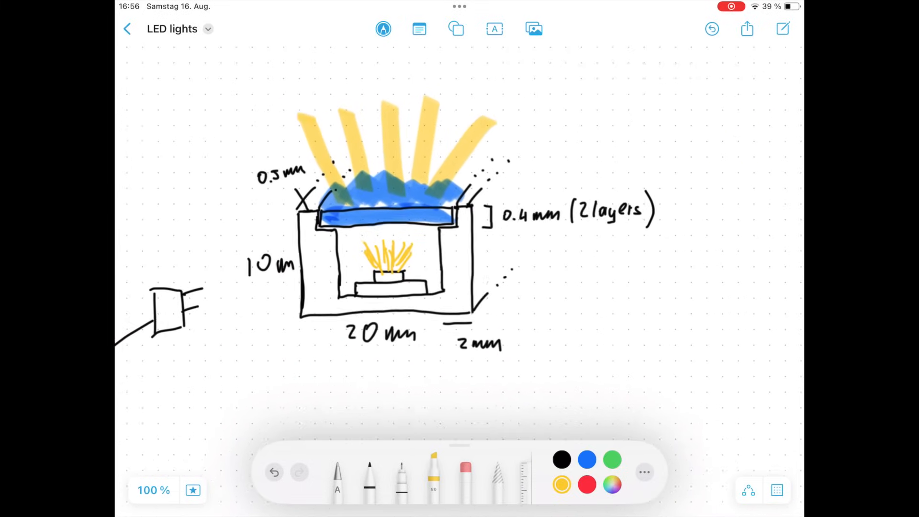
scroll(down, 3)
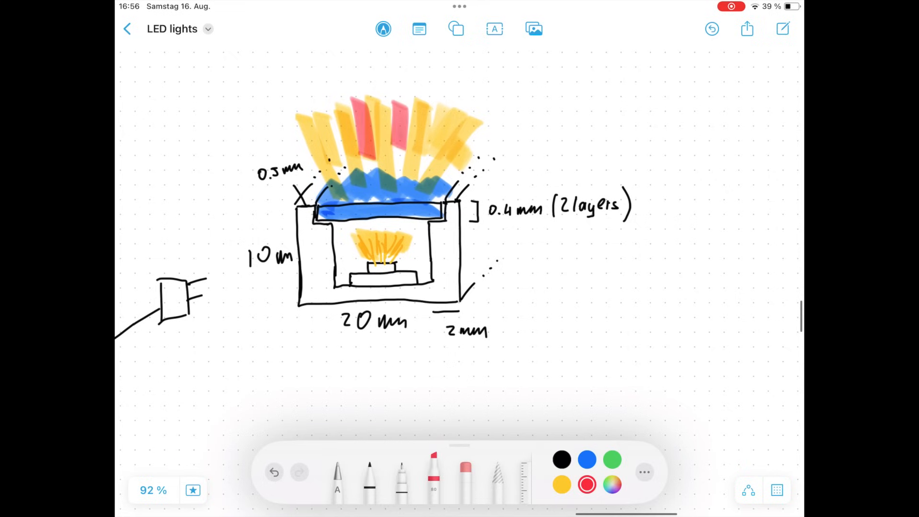
click(586, 459)
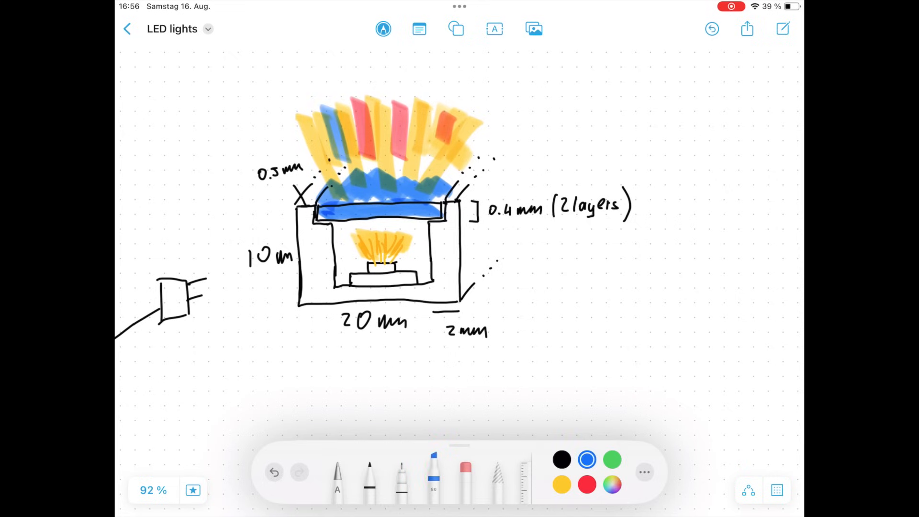
scroll(up, 3)
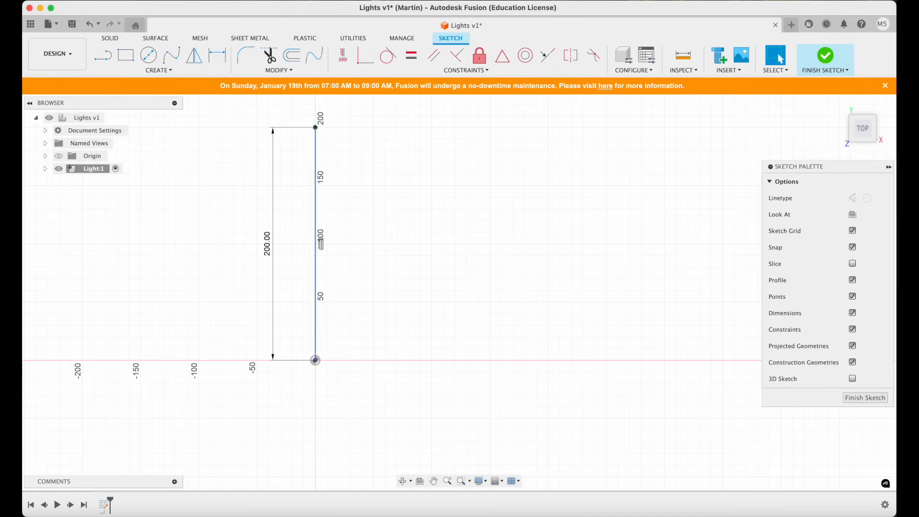
Step: Draw the slotted oval outline with lines and a 3-point arc, then dimension the walls at 2 mm
click(103, 54)
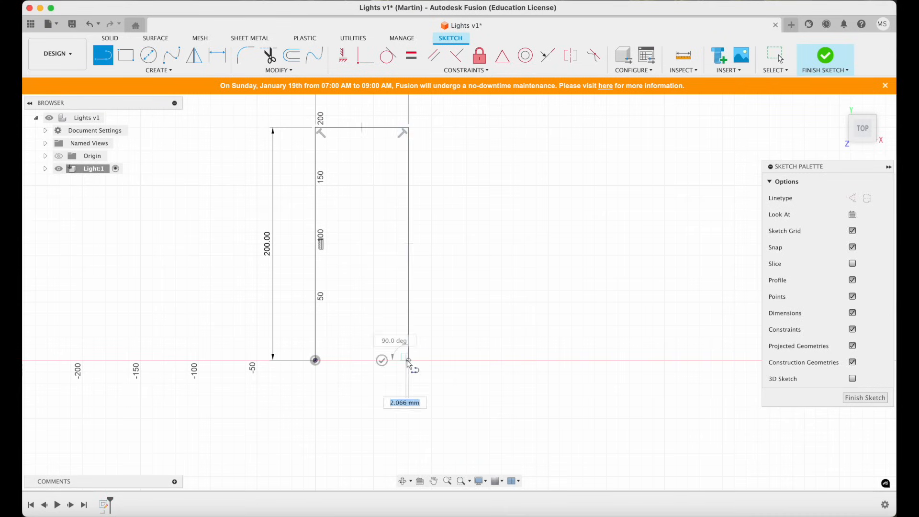
click(408, 361)
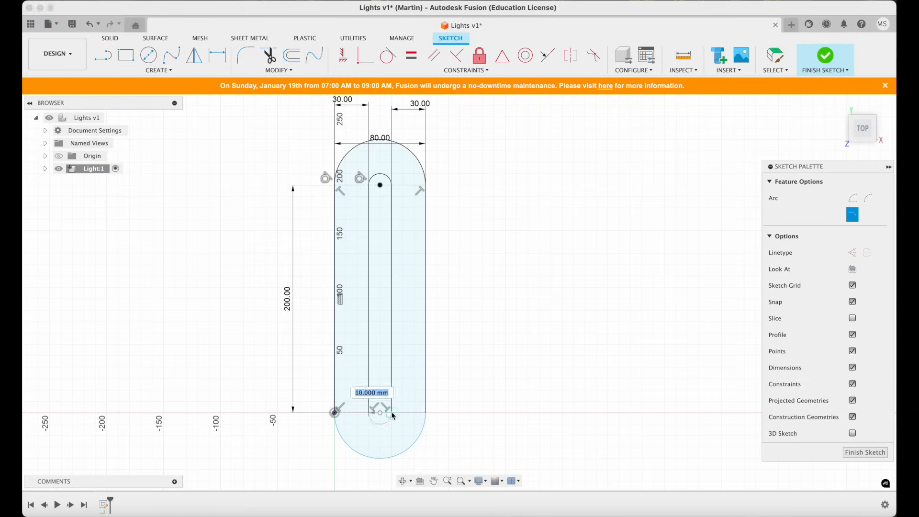
click(102, 55)
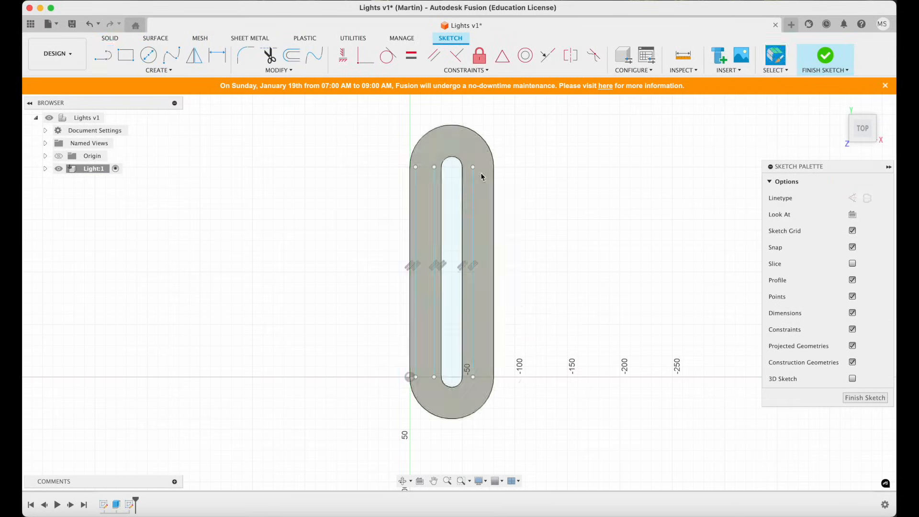
click(218, 55)
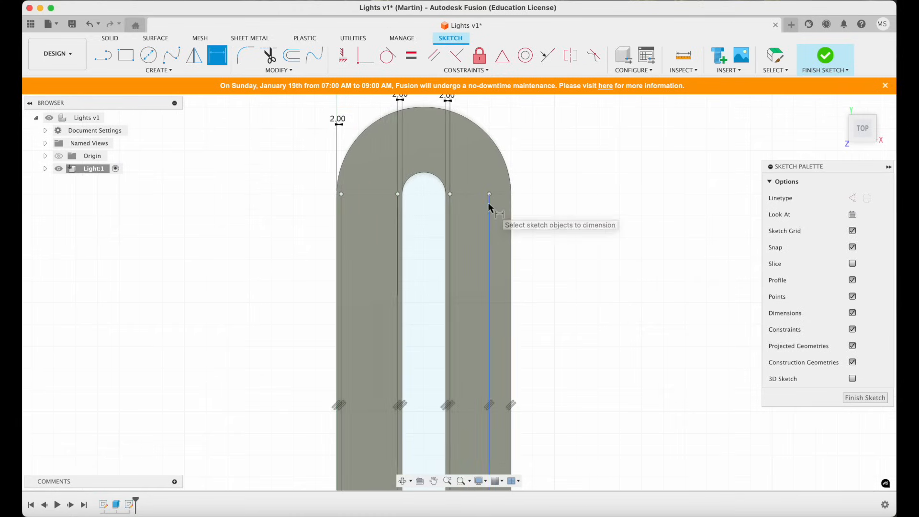